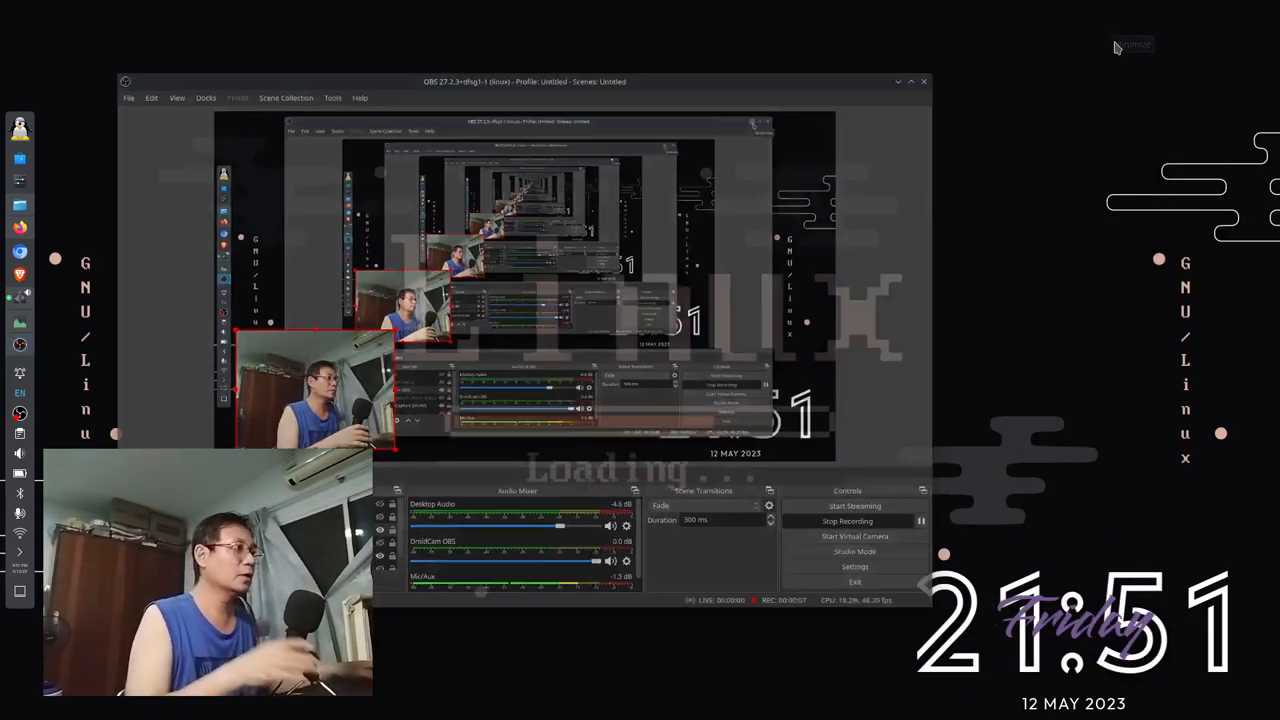
- Minimize the OBS Studio window so the desktop is visible
{"action": "left_click", "coordinate": [908, 81]}
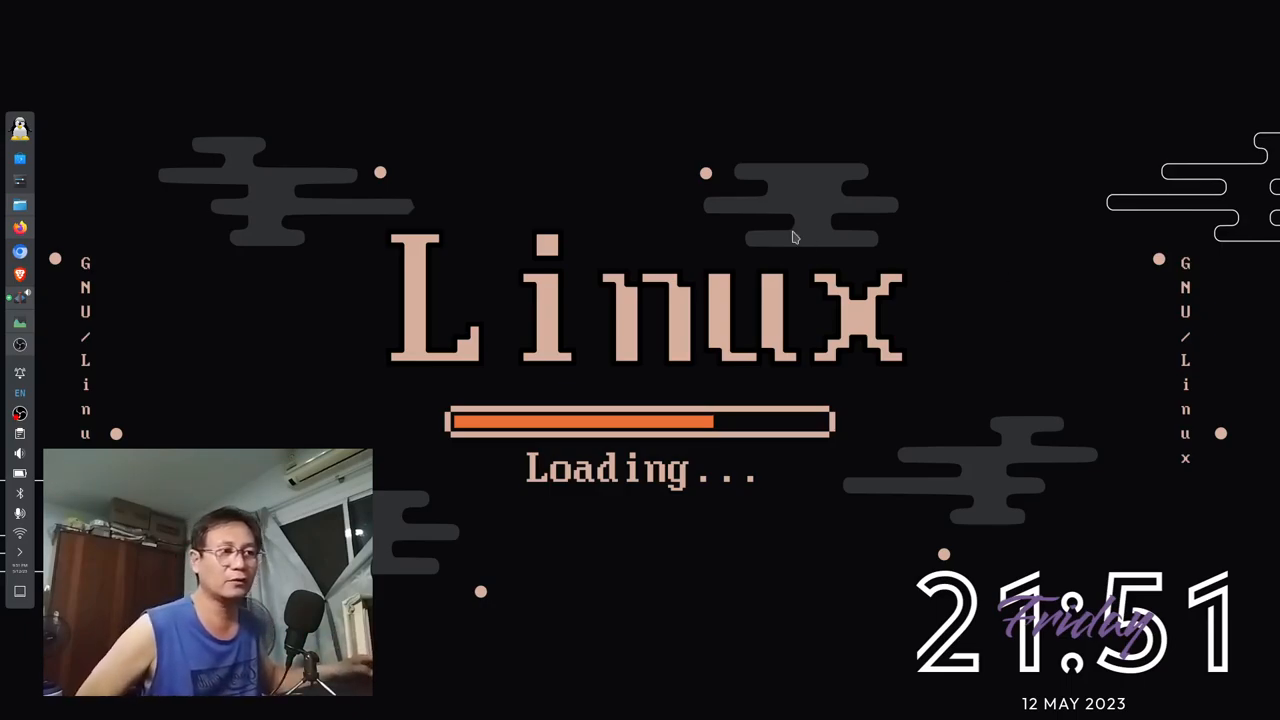
{"action": "mouse_move", "coordinate": [95, 338]}
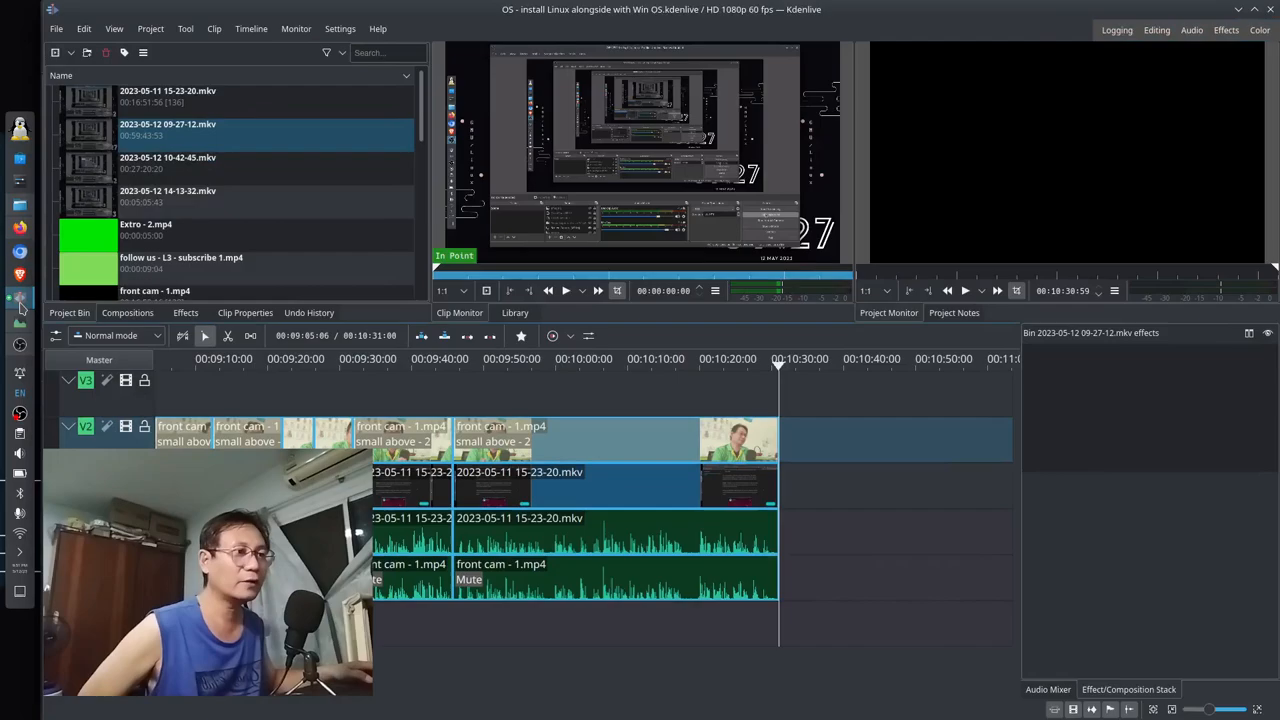
{"action": "mouse_move", "coordinate": [725, 26]}
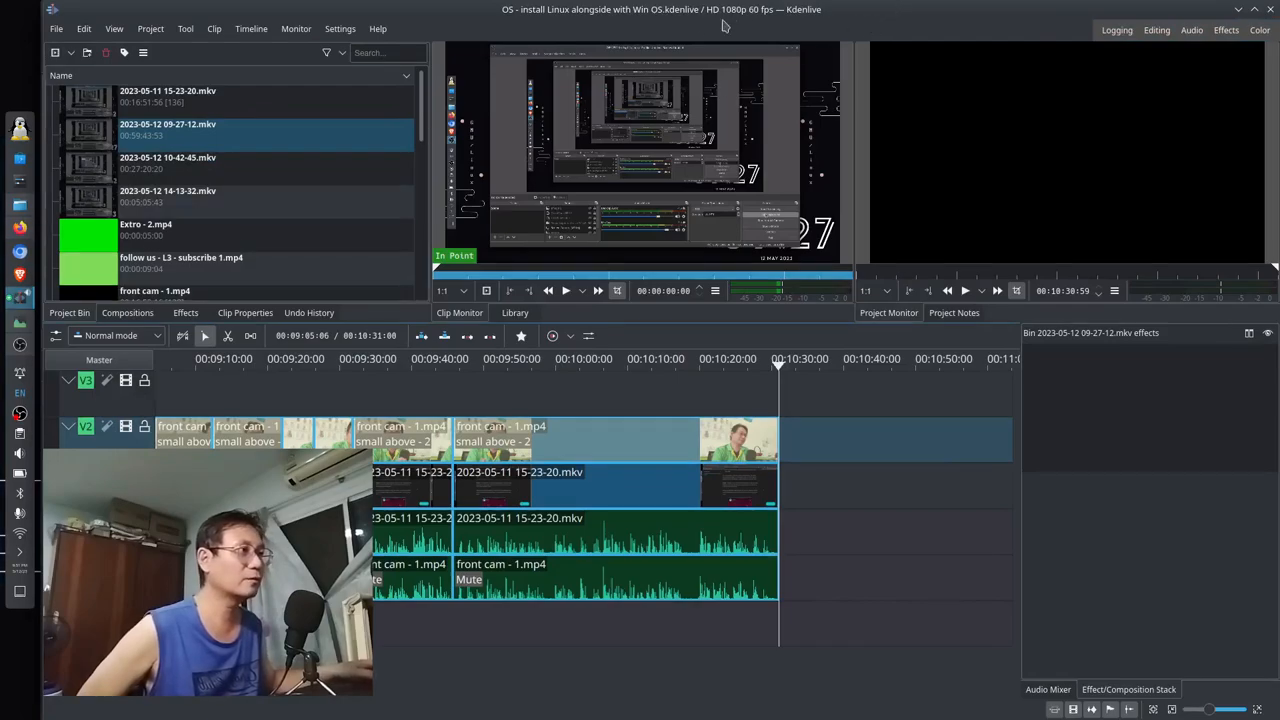
- Check the older window's About Kdenlive dialog showing version 20.08.1, then close it
{"action": "left_click", "coordinate": [378, 28]}
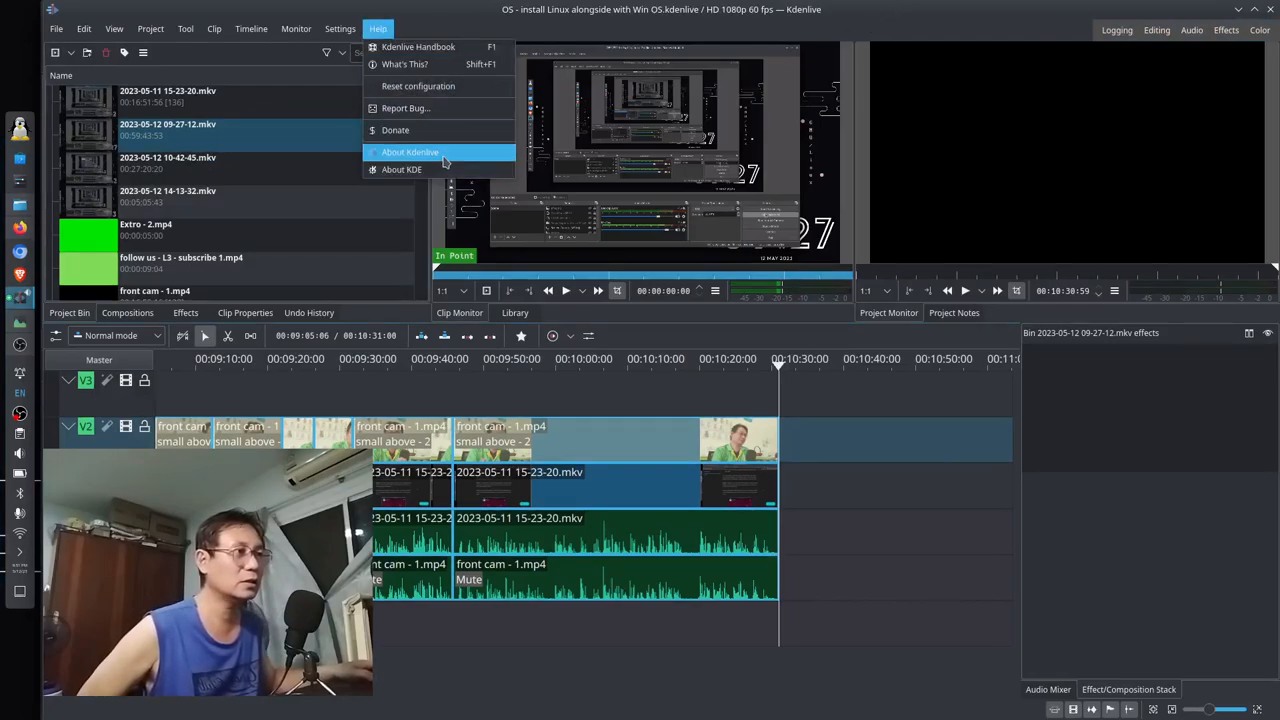
{"action": "left_click", "coordinate": [409, 152]}
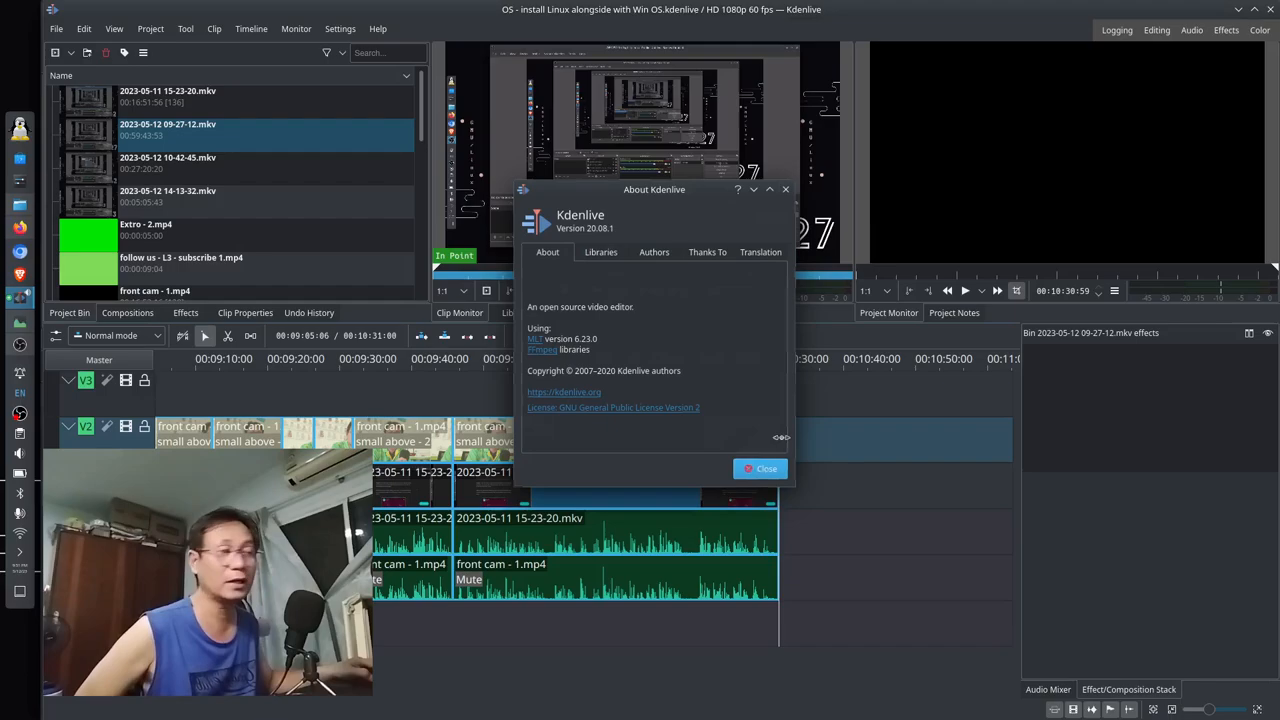
{"action": "left_click", "coordinate": [760, 468]}
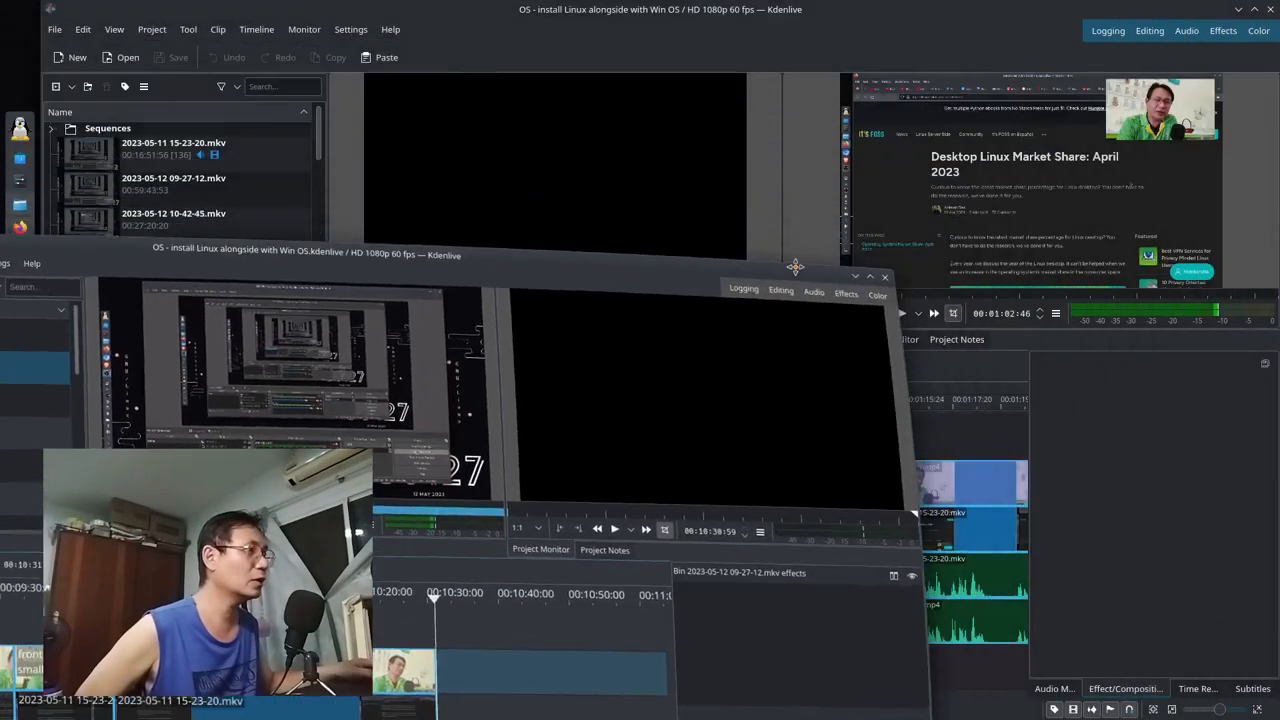
- Check the newer window's About Kdenlive dialog showing version 23.04.1, then close it
{"action": "left_click", "coordinate": [390, 29]}
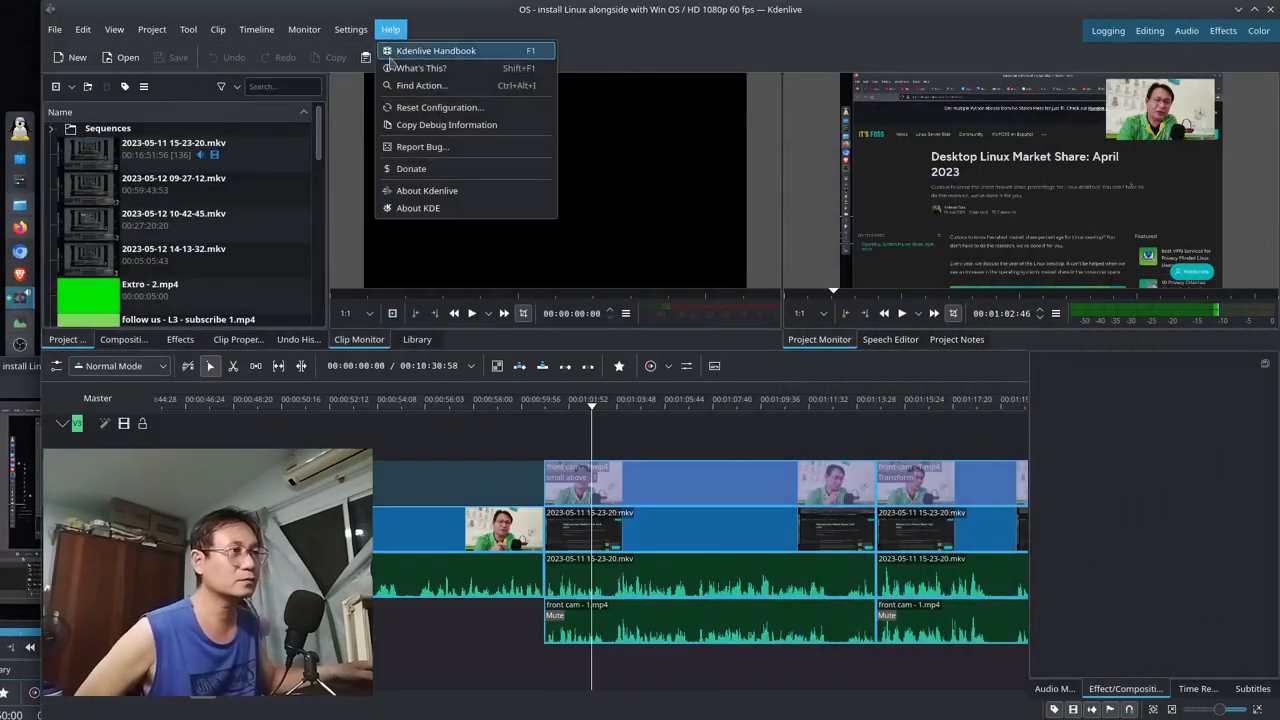
{"action": "left_click", "coordinate": [427, 191]}
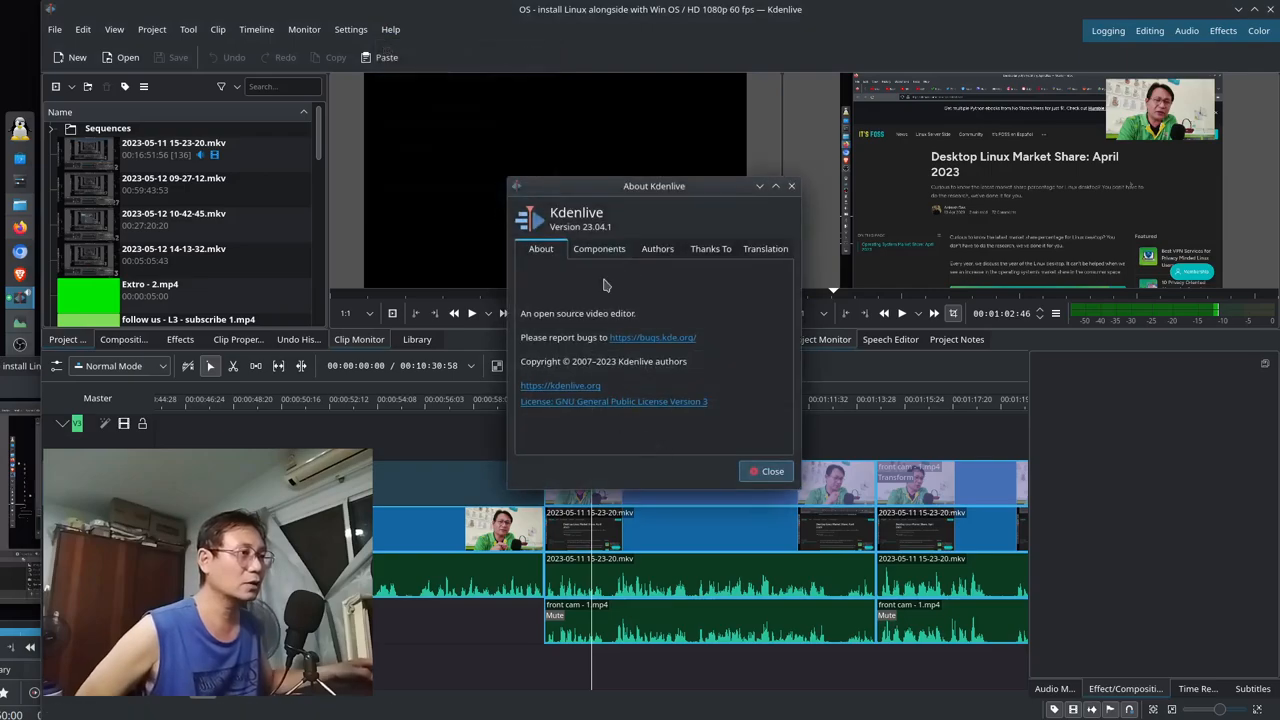
{"action": "mouse_move", "coordinate": [658, 232]}
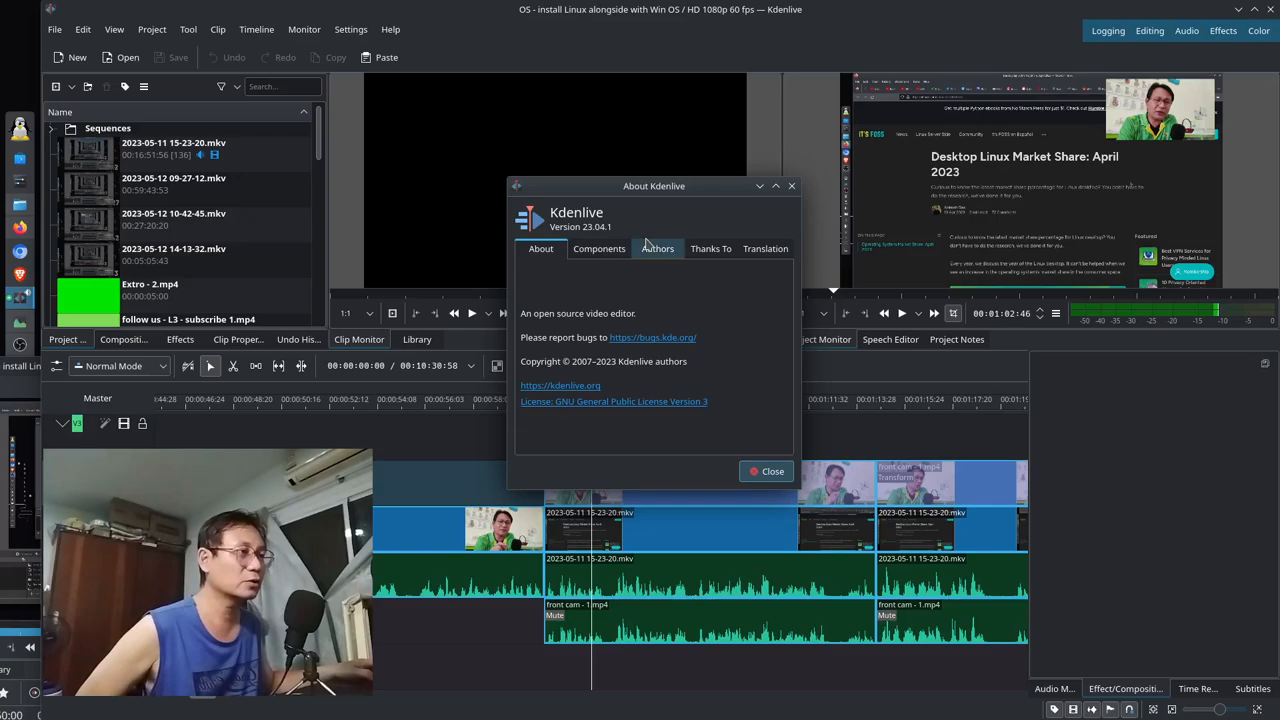
{"action": "mouse_move", "coordinate": [772, 471]}
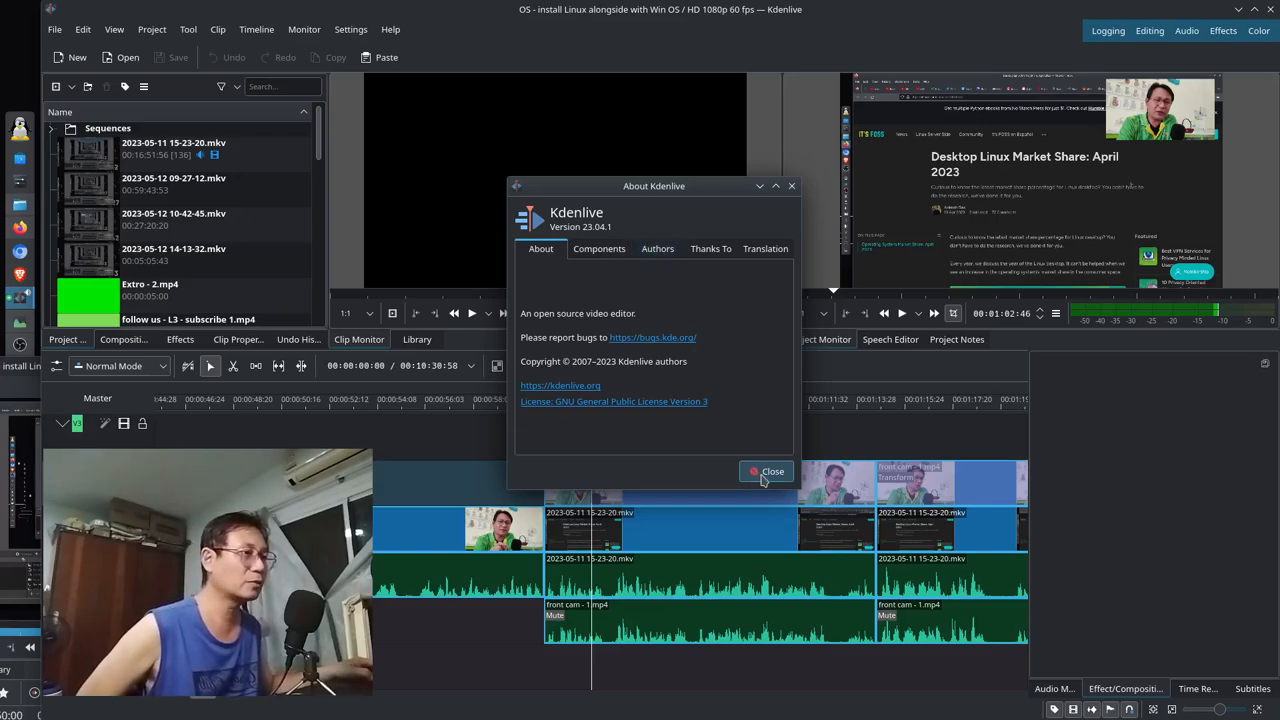
{"action": "left_click", "coordinate": [772, 471]}
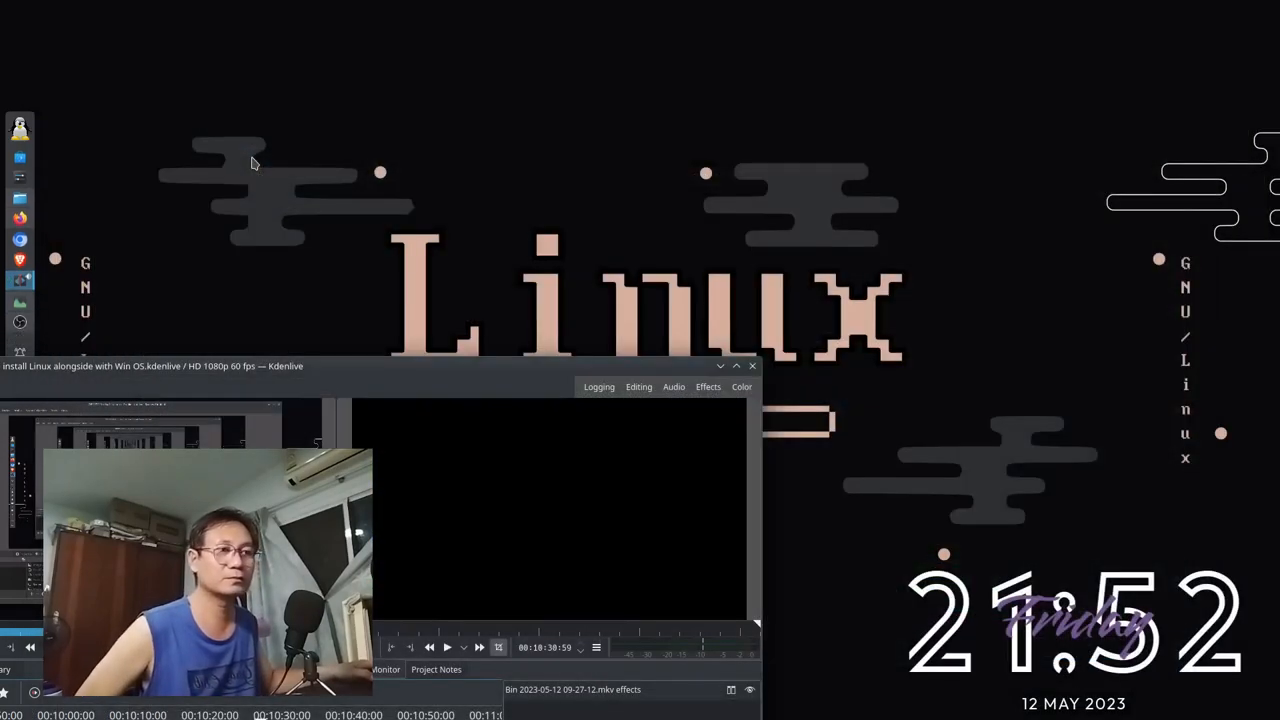
{"action": "mouse_move", "coordinate": [540, 365]}
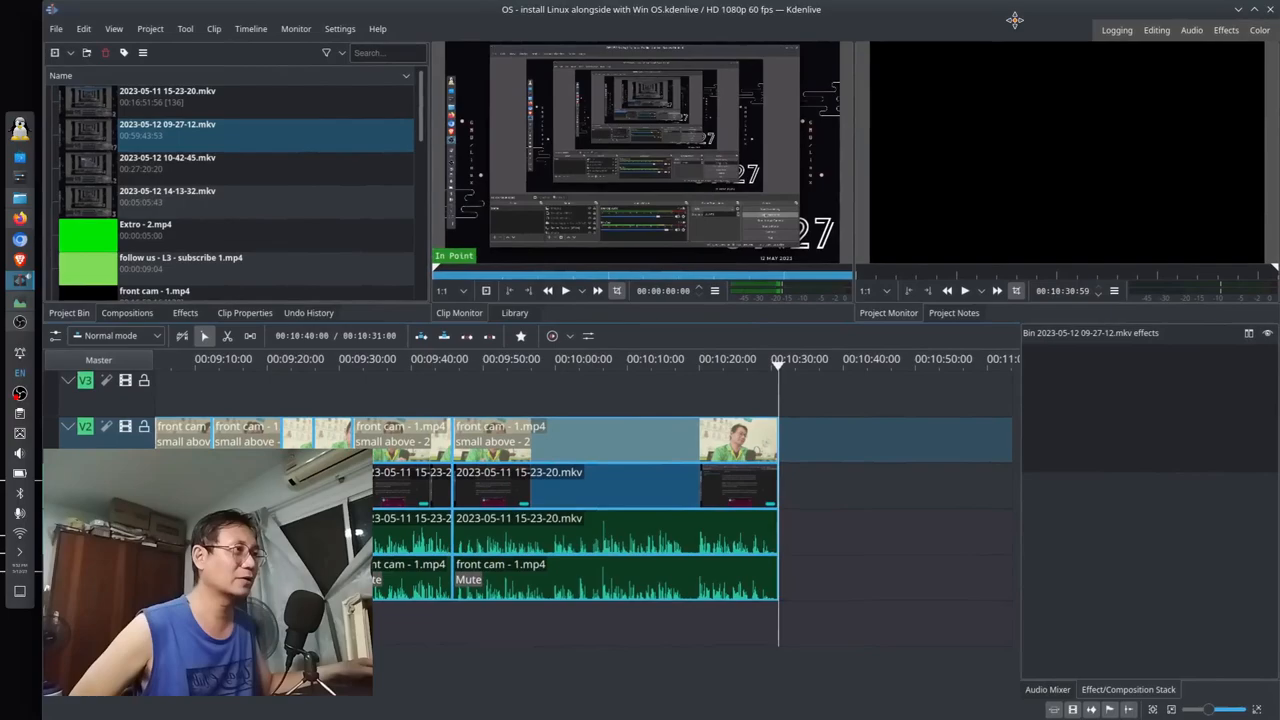
{"action": "left_click", "coordinate": [378, 28]}
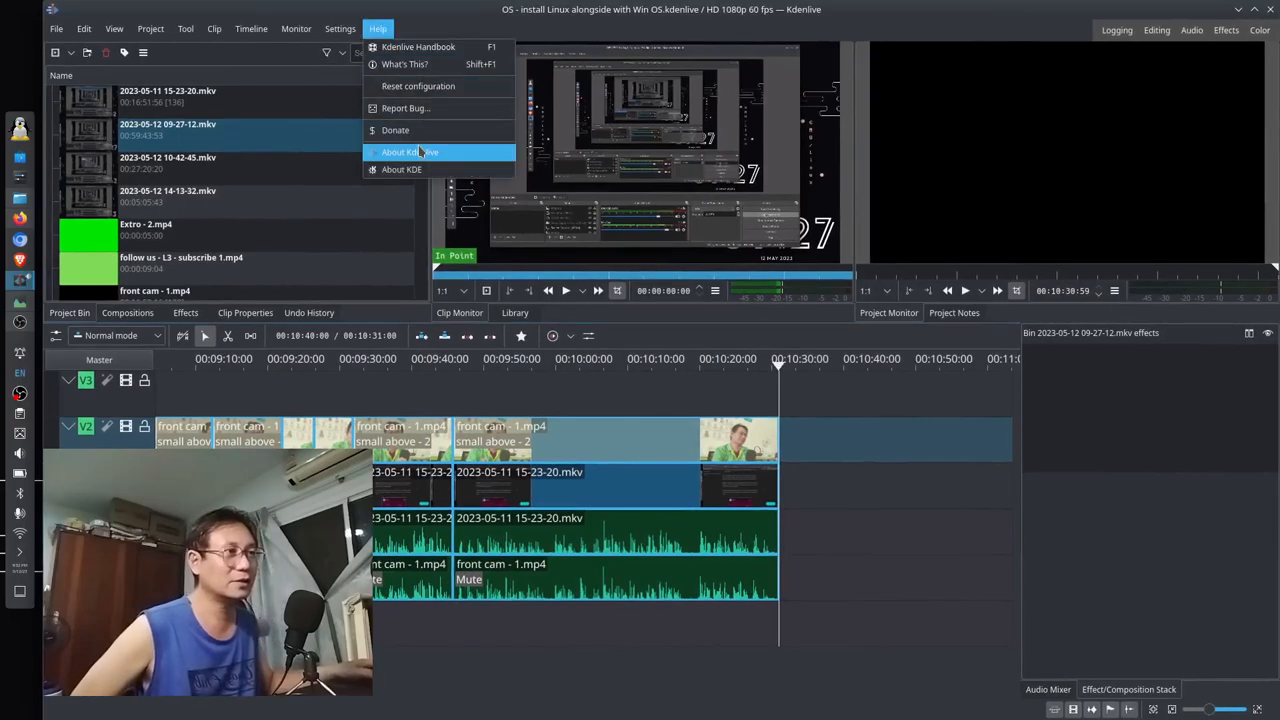
{"action": "left_click", "coordinate": [409, 151]}
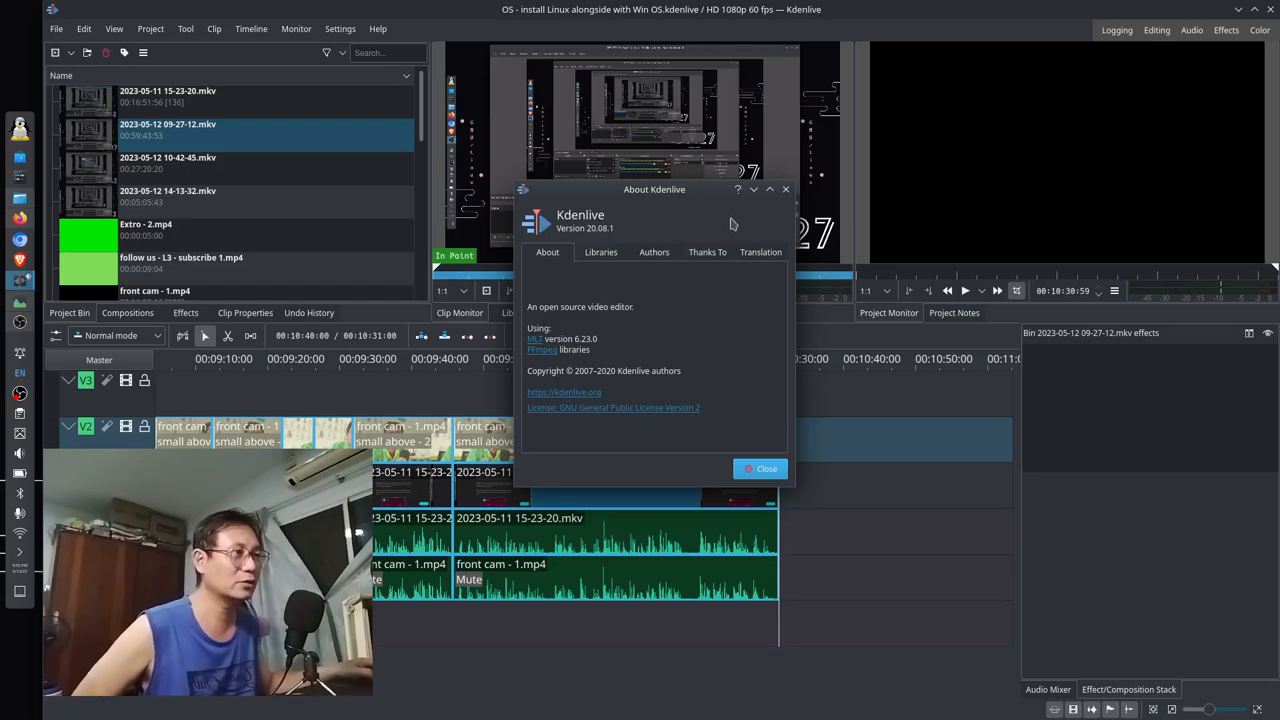
{"action": "mouse_move", "coordinate": [754, 189]}
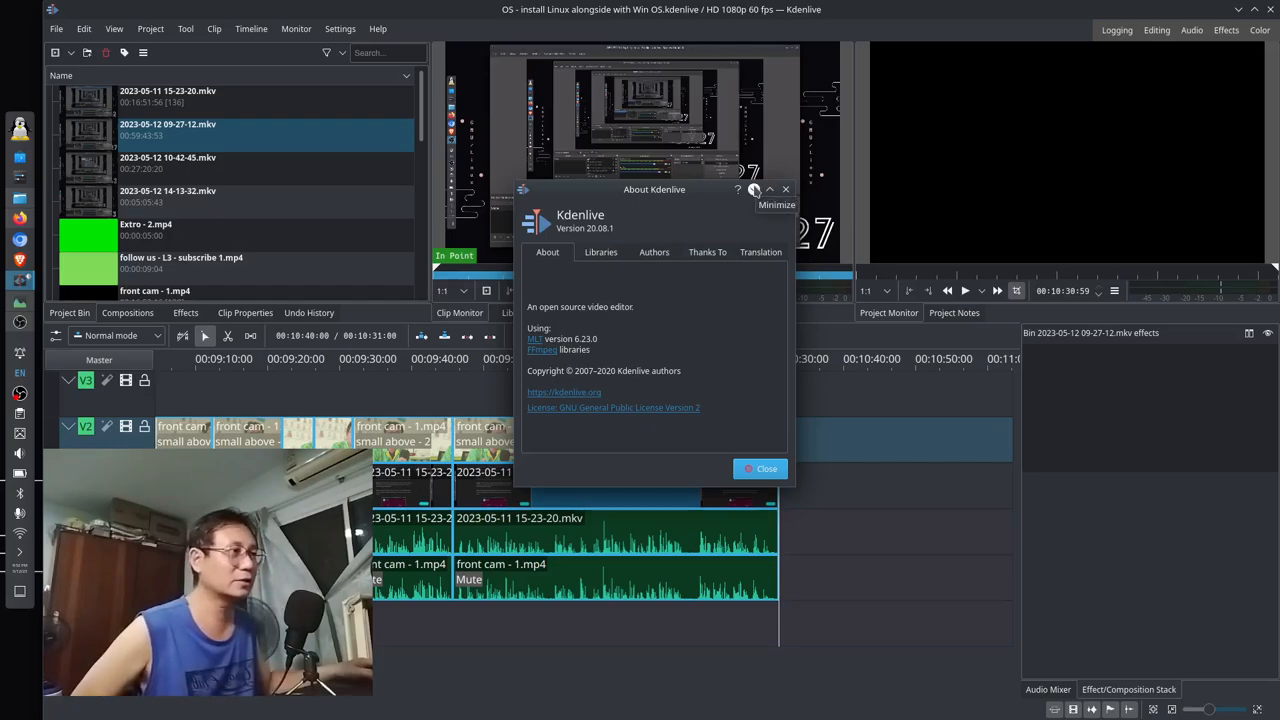
{"action": "left_click", "coordinate": [766, 469]}
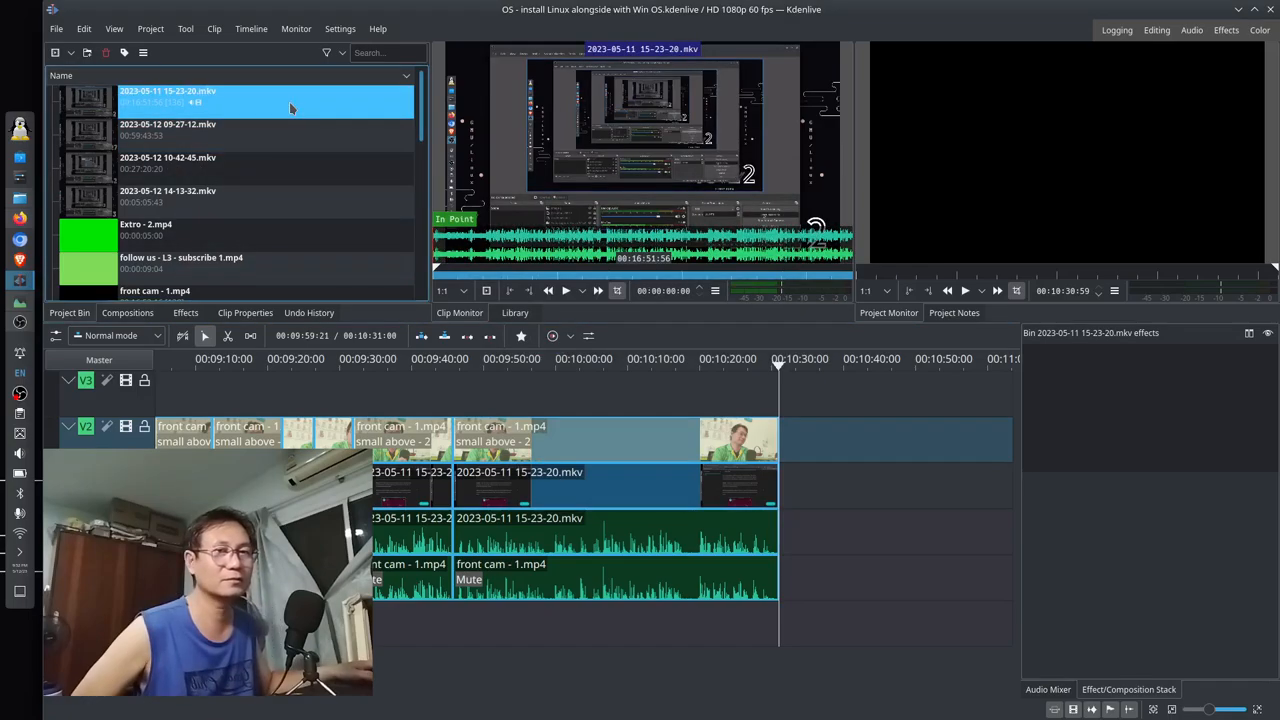
{"action": "left_click", "coordinate": [265, 130]}
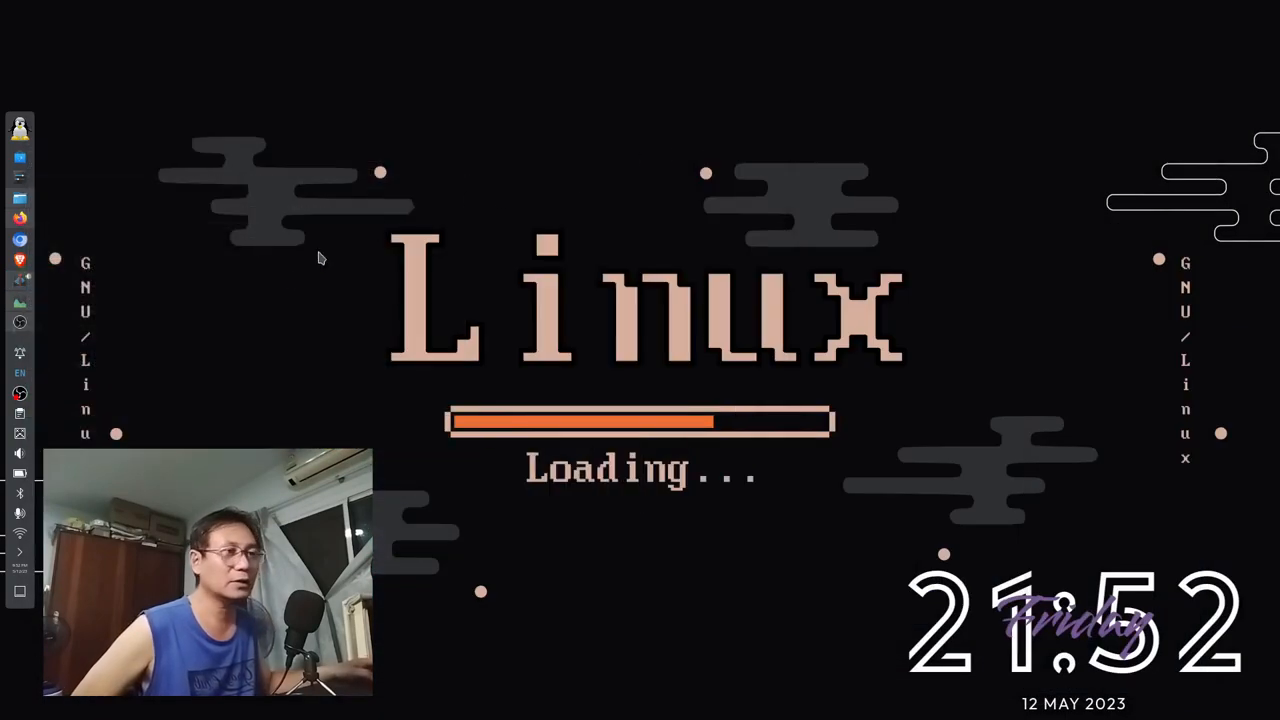
{"action": "mouse_move", "coordinate": [60, 340]}
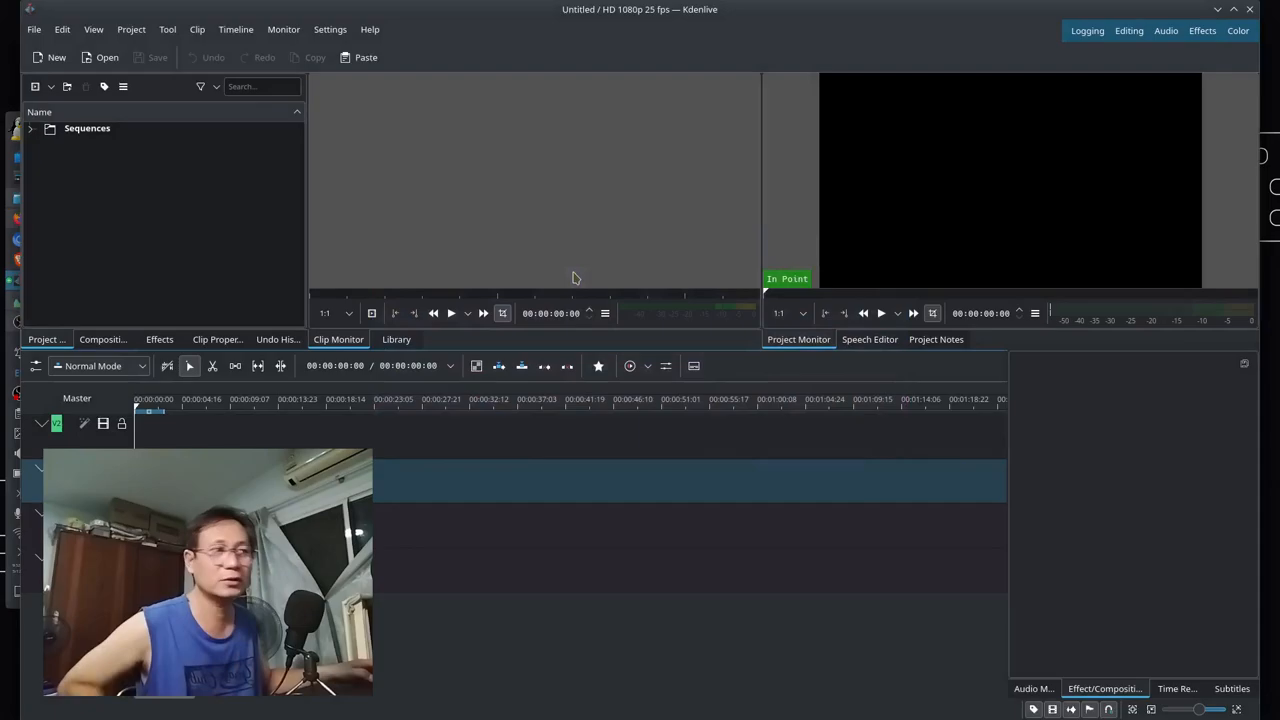
{"action": "left_click", "coordinate": [330, 29]}
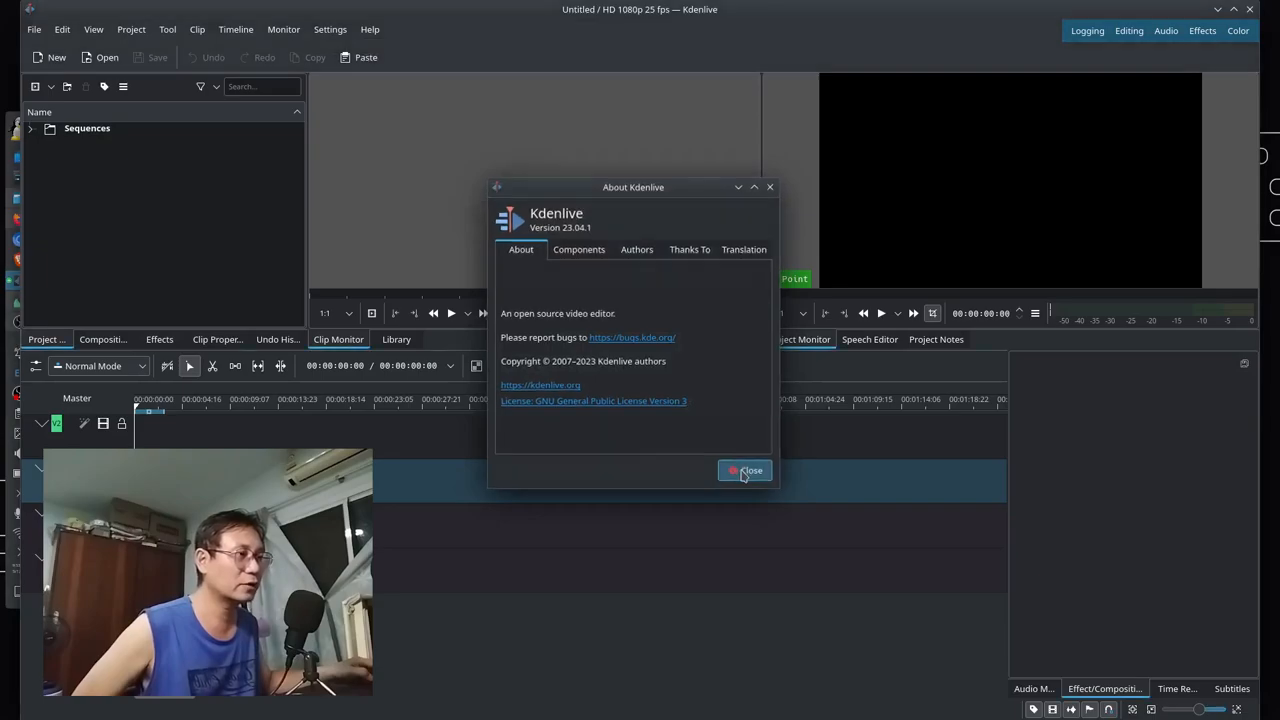
{"action": "left_click", "coordinate": [744, 471]}
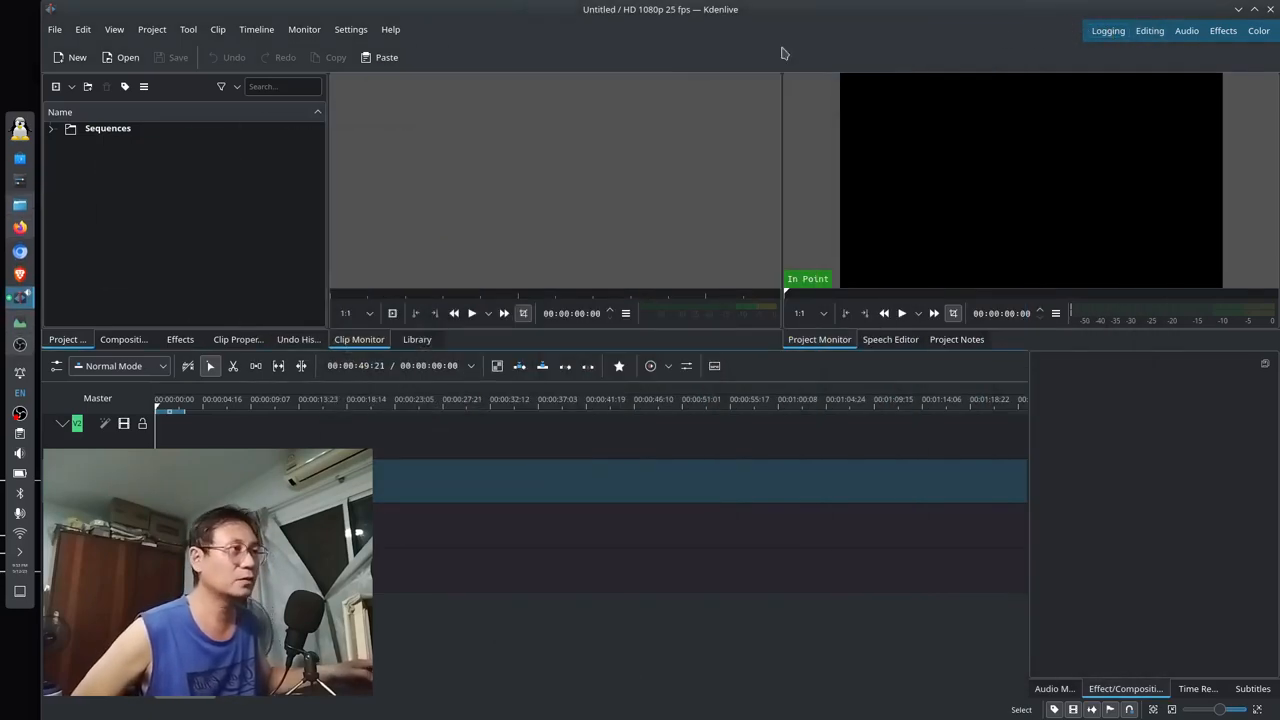
{"action": "left_click", "coordinate": [391, 29]}
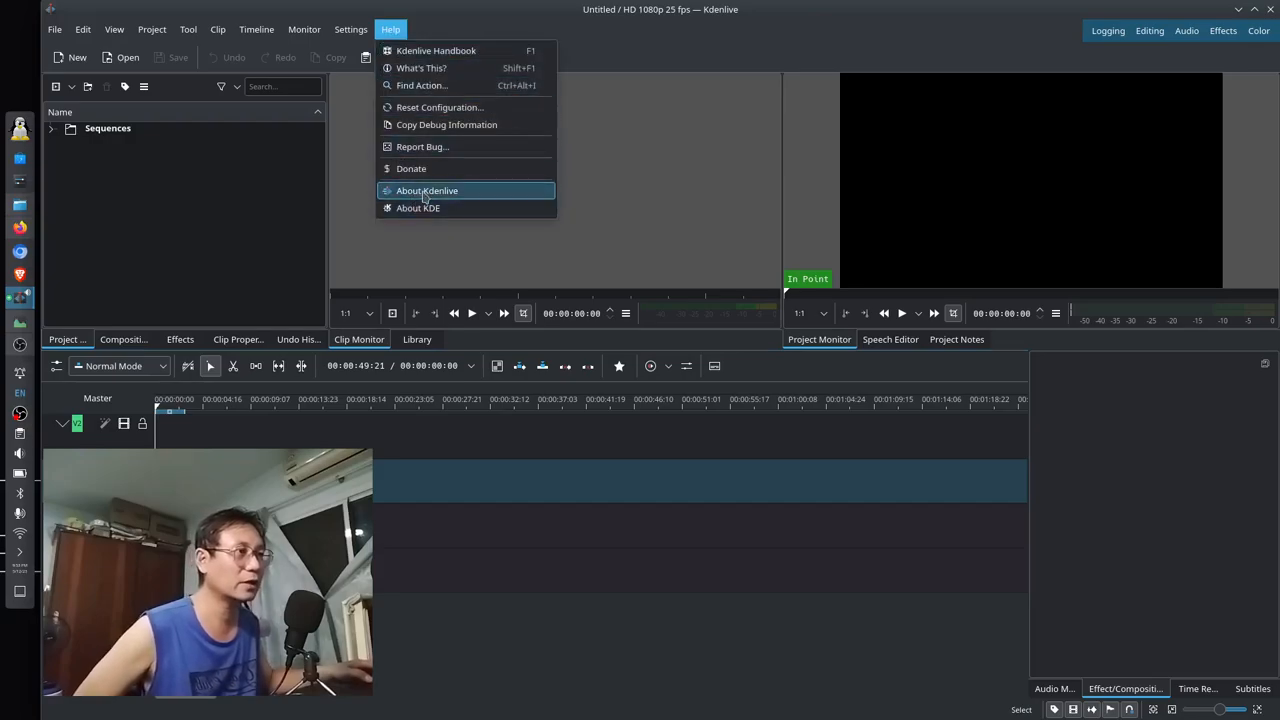
{"action": "left_click", "coordinate": [427, 190]}
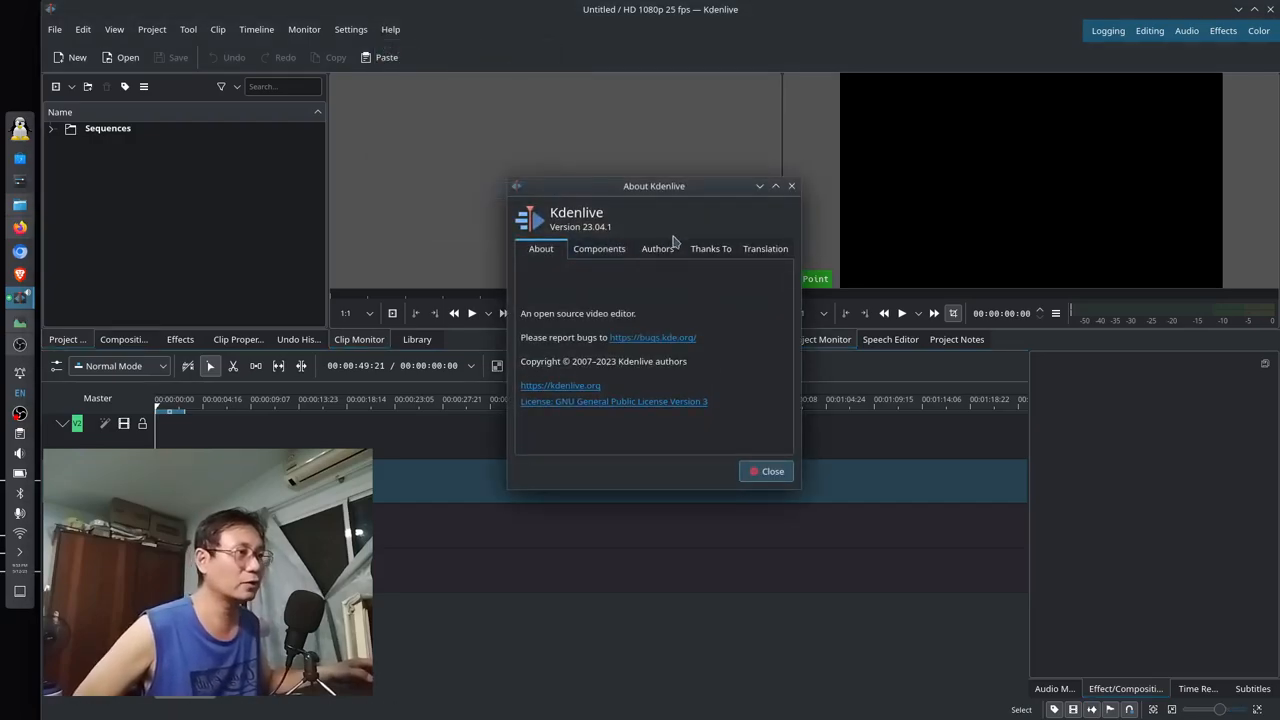
{"action": "left_click", "coordinate": [772, 471]}
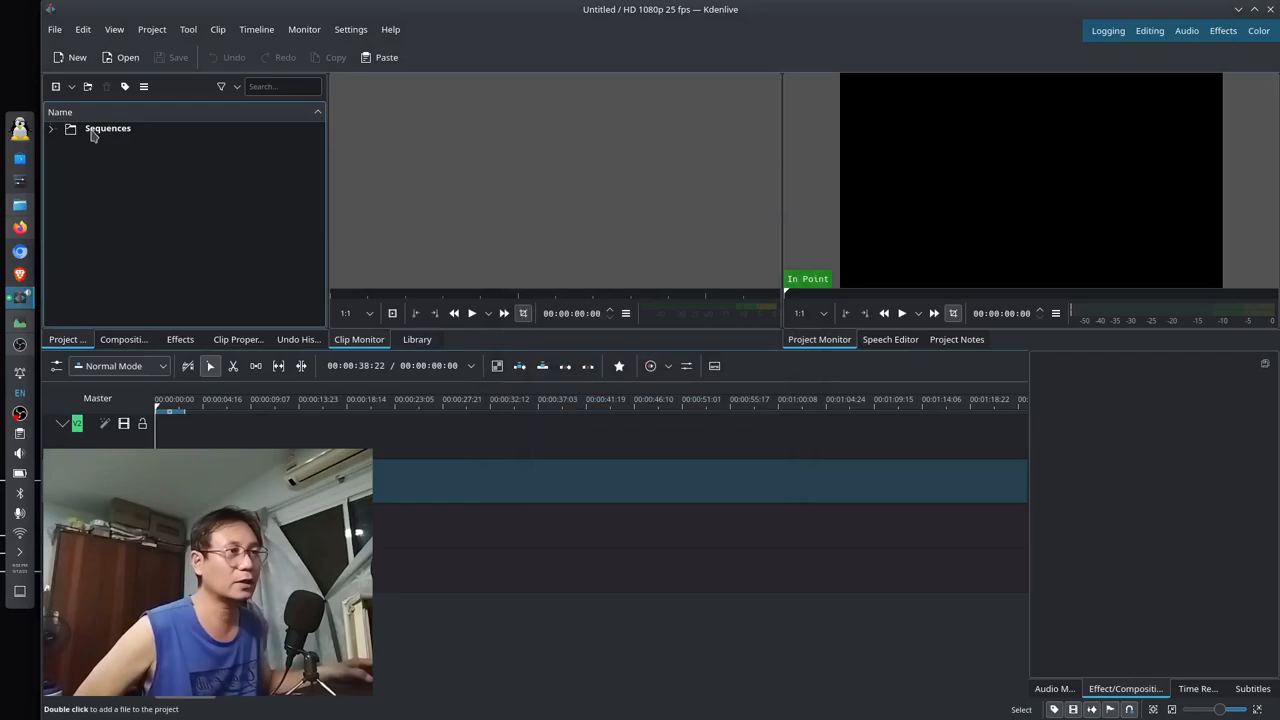
{"action": "left_click", "coordinate": [83, 29]}
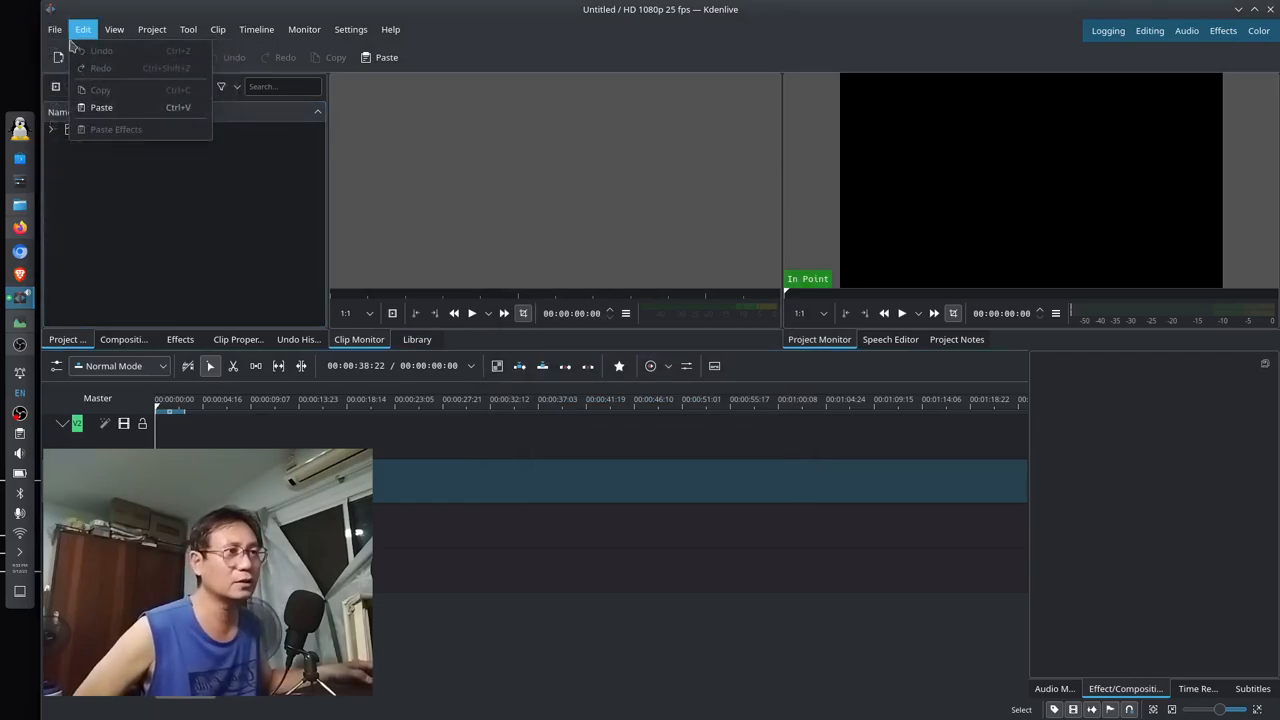
{"action": "left_click", "coordinate": [54, 29]}
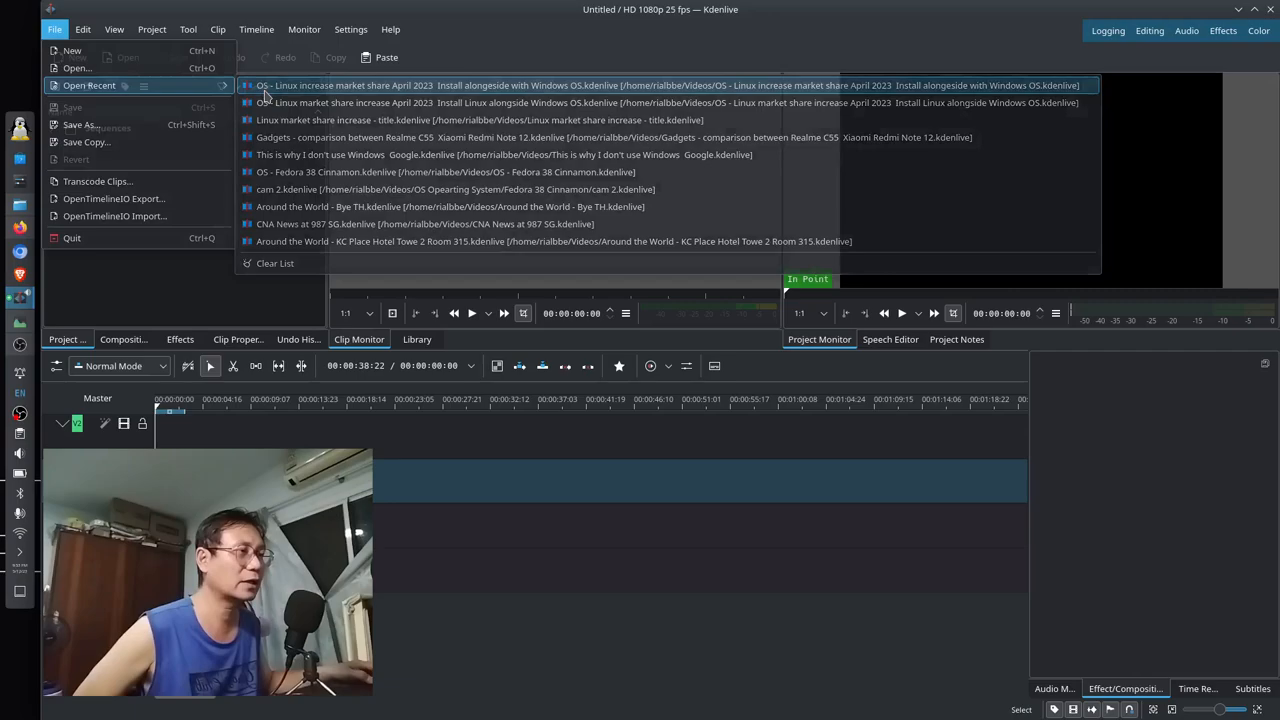
{"action": "left_click", "coordinate": [660, 85]}
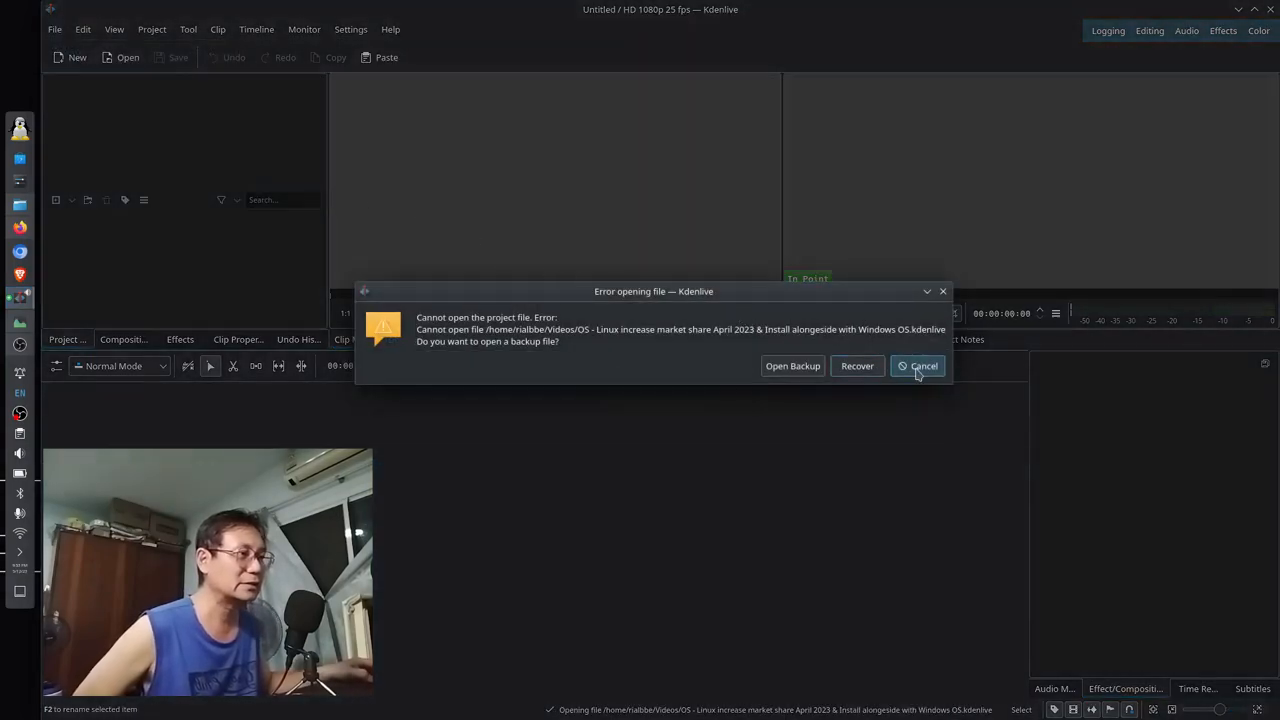
{"action": "left_click", "coordinate": [917, 365]}
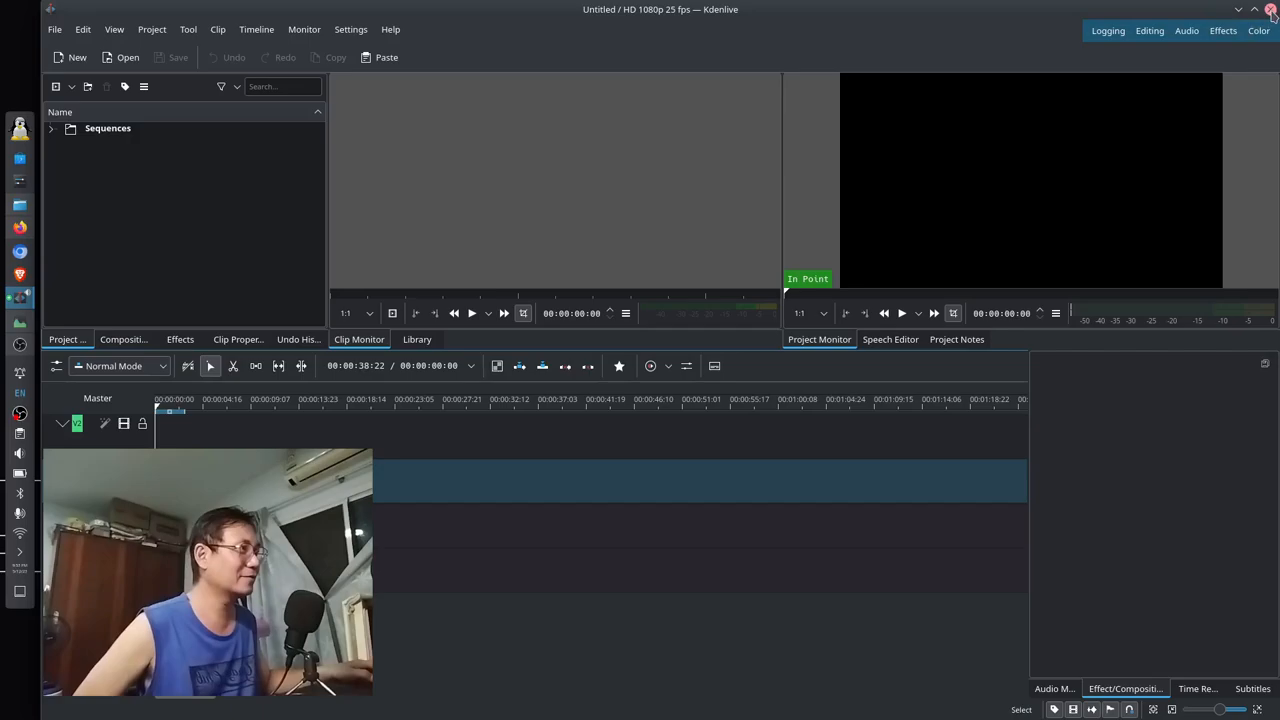
{"action": "mouse_move", "coordinate": [1272, 12]}
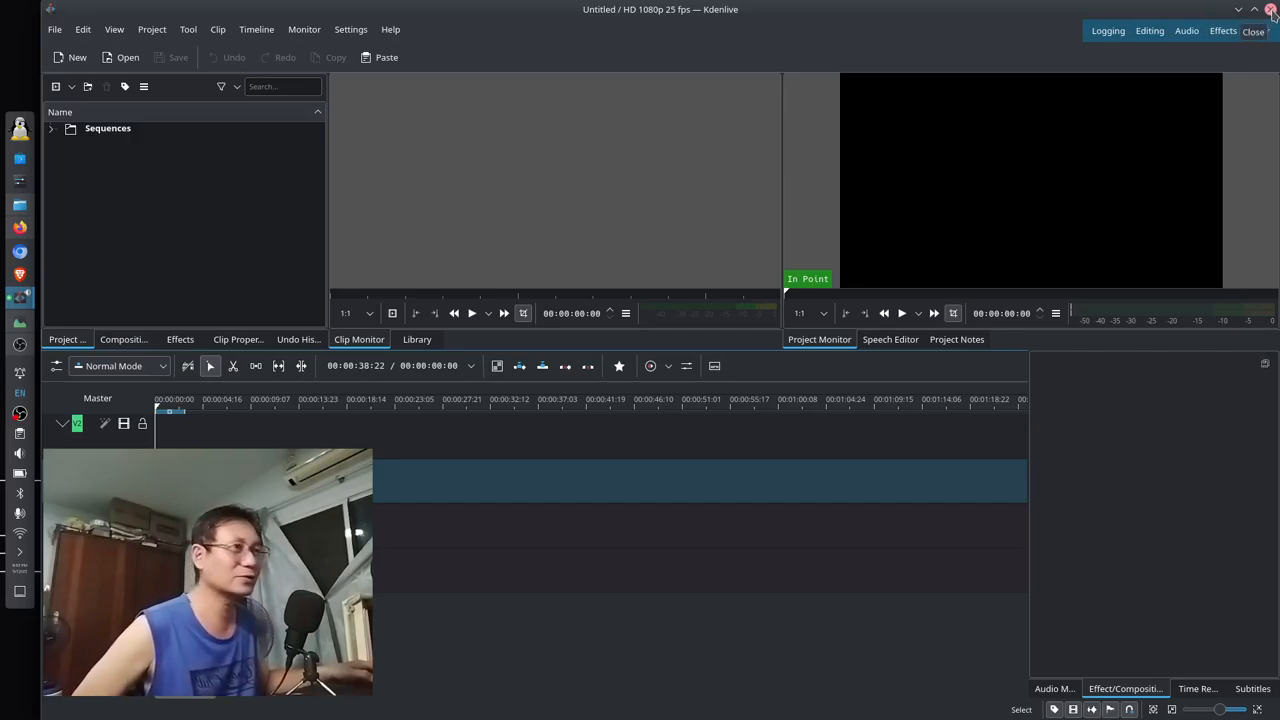
- Quit Kdenlive using the untitled project window's close button
{"action": "left_click", "coordinate": [1253, 31]}
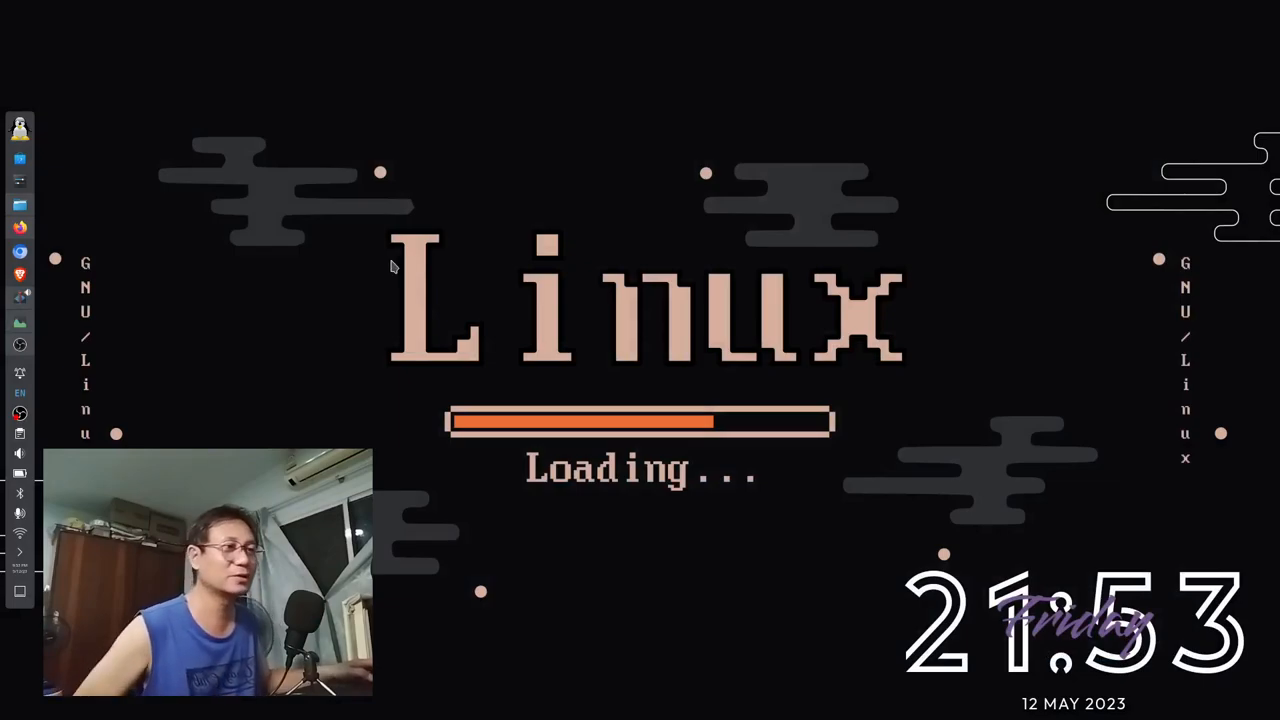
{"action": "mouse_move", "coordinate": [92, 333]}
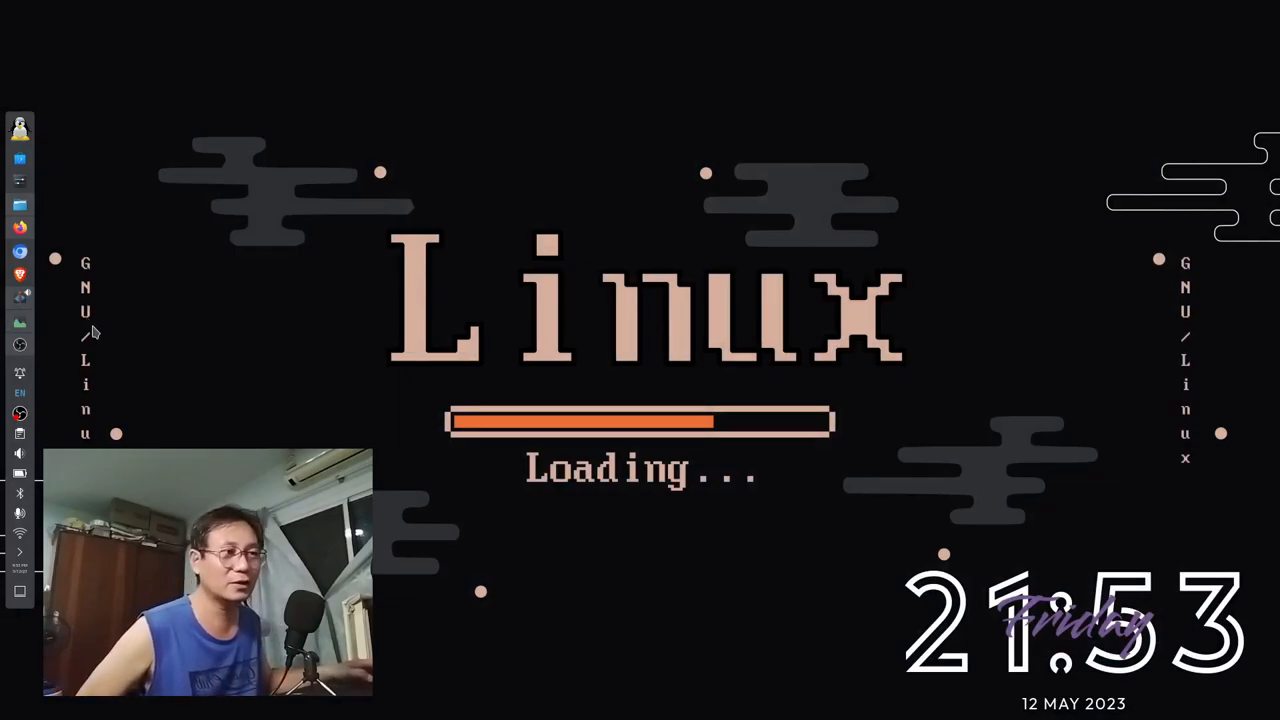